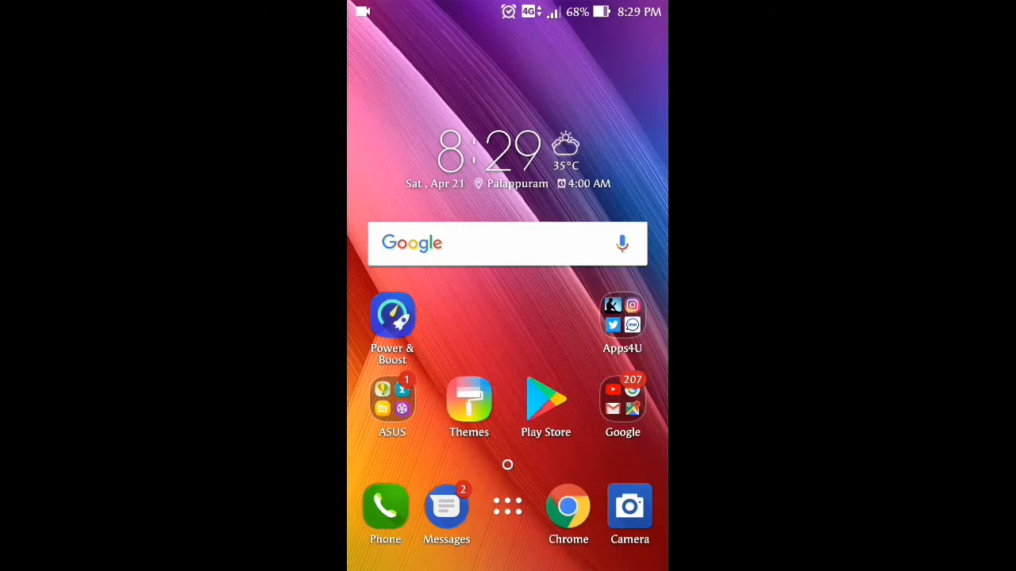
# Step: Launch Settings from the app drawer and scroll to the System section
pyautogui.click(508, 505)
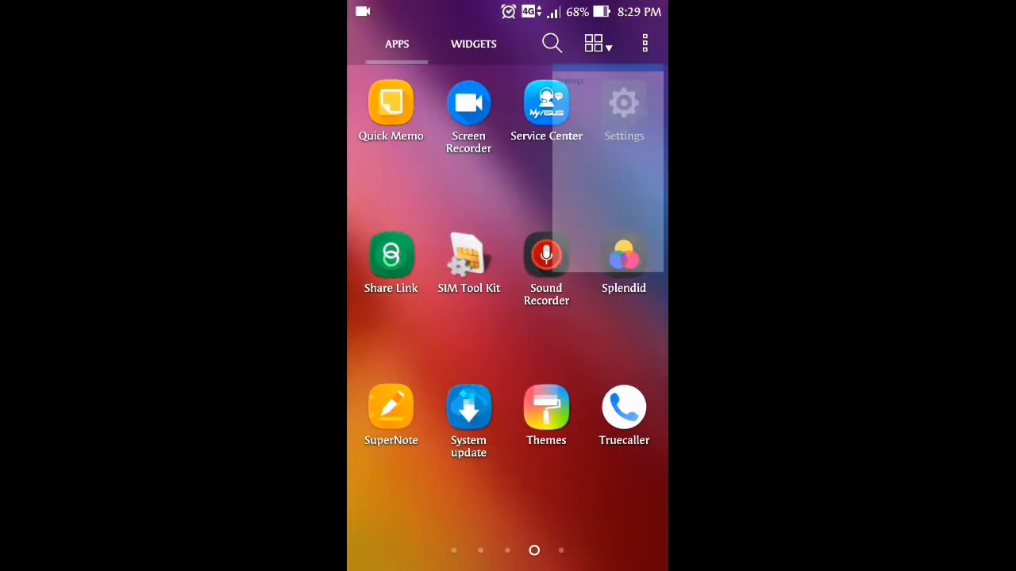
pyautogui.click(624, 103)
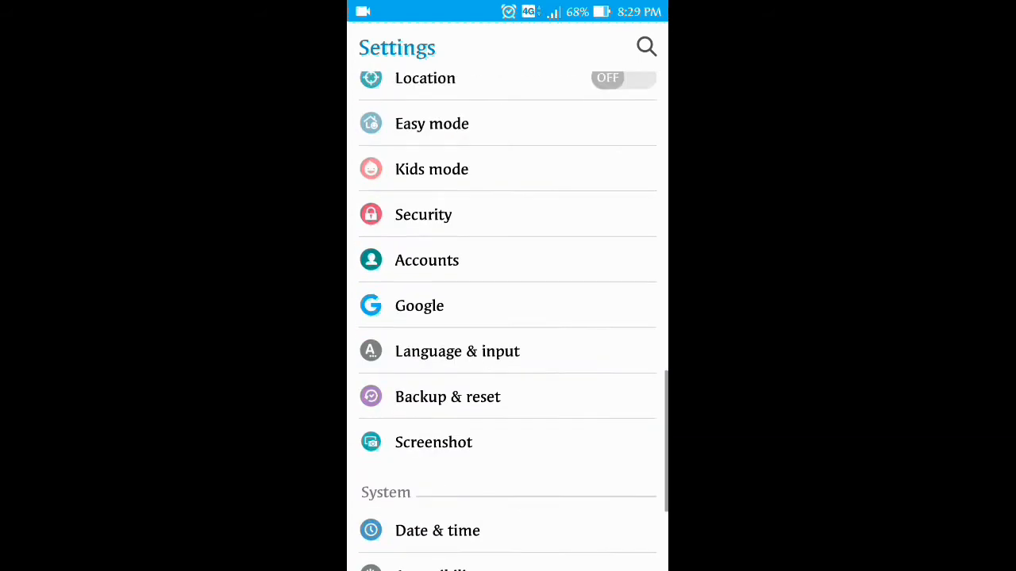
pyautogui.scroll(-3)
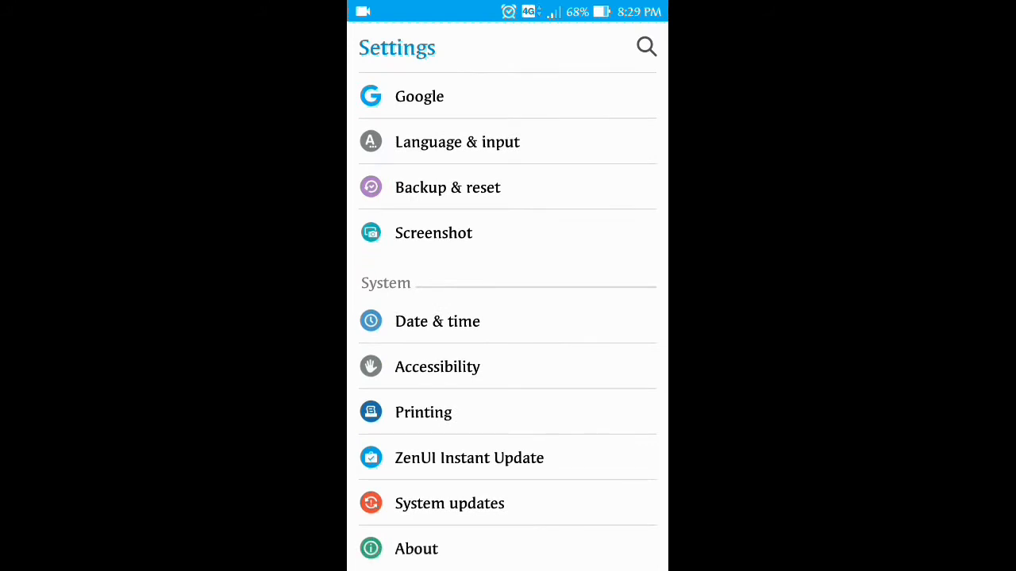
# Step: Tap Build number in About > Software information until 'You are now a developer!' appears
pyautogui.click(416, 549)
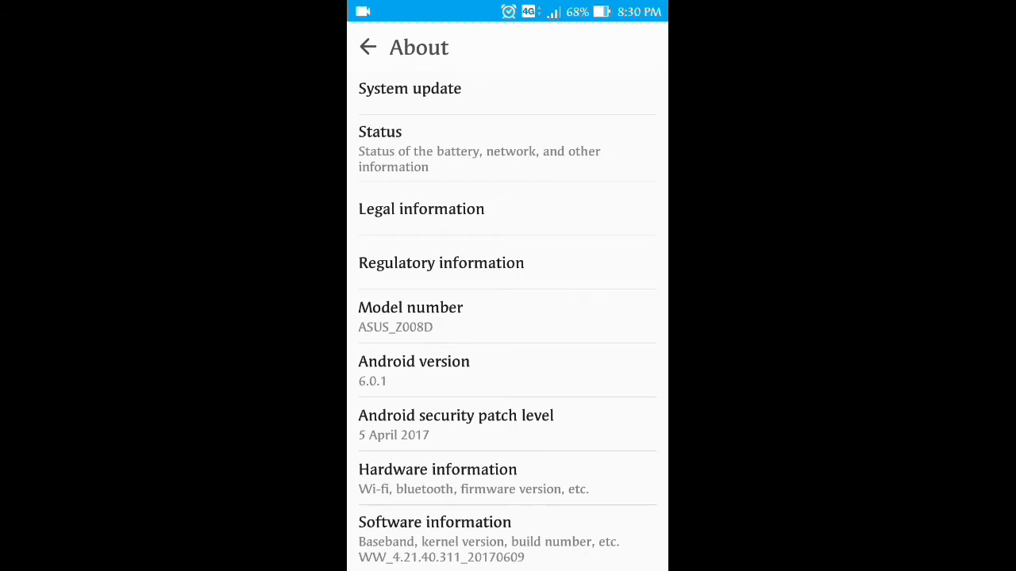
pyautogui.click(435, 522)
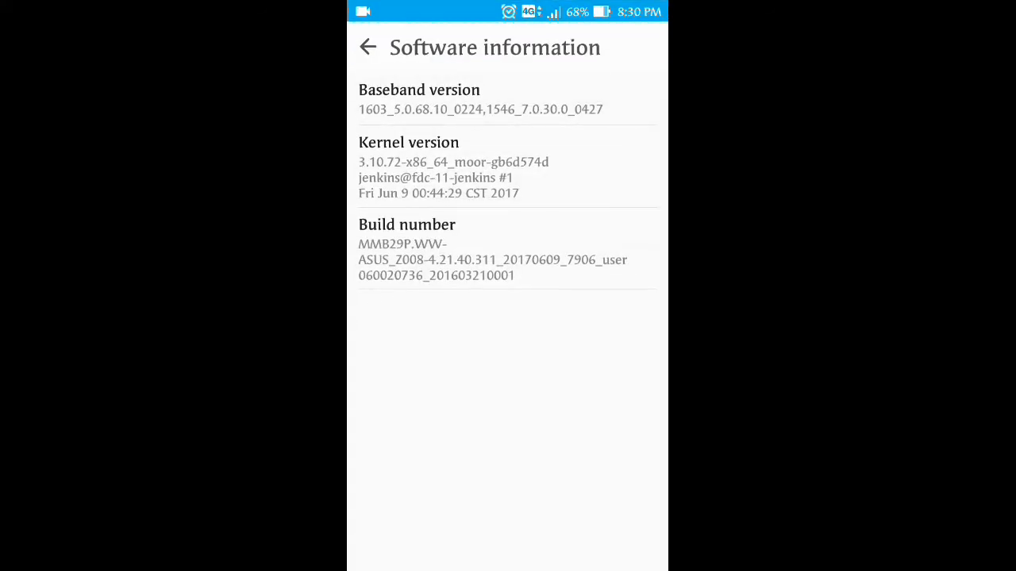
pyautogui.click(492, 250)
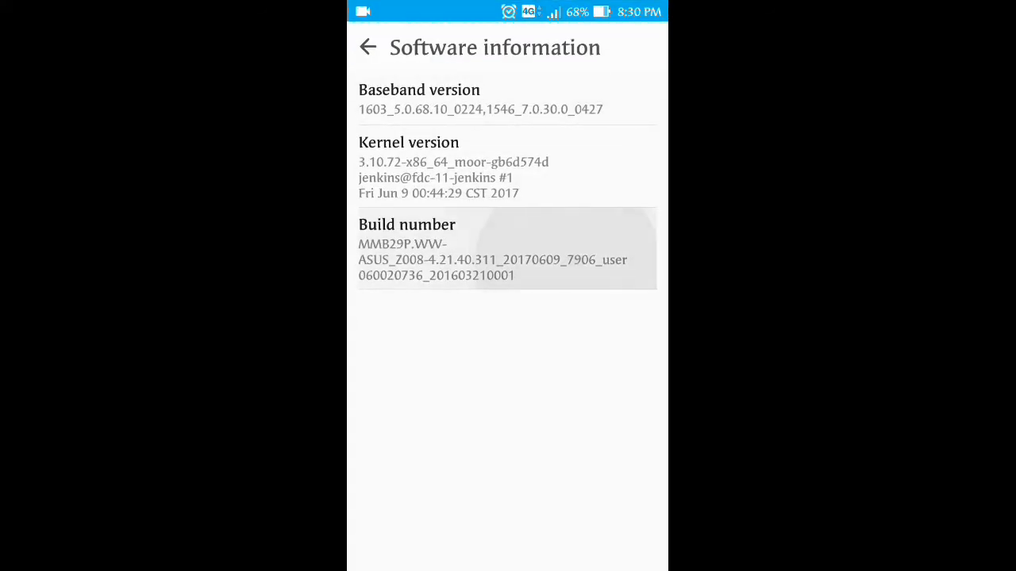
pyautogui.click(492, 261)
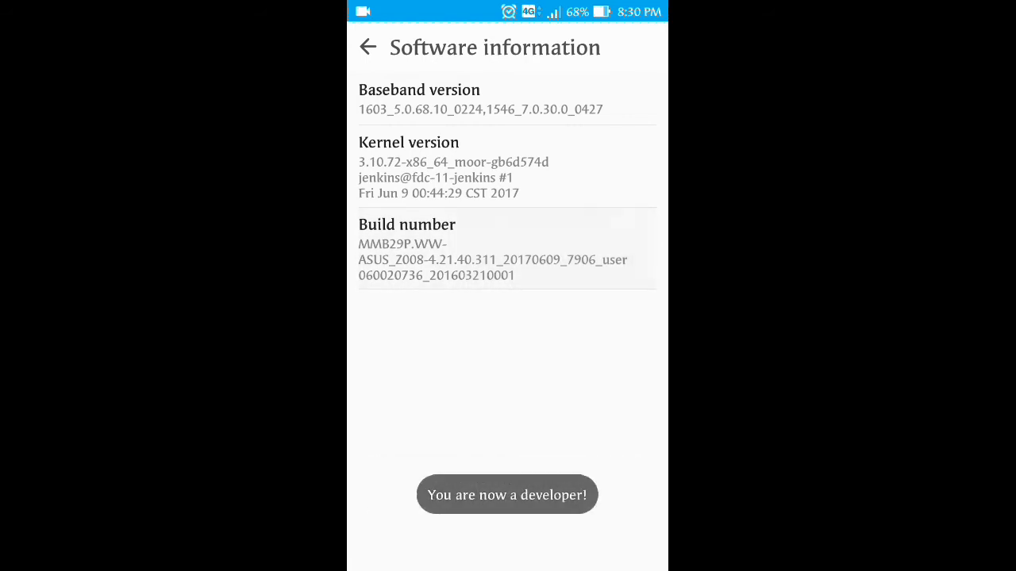
pyautogui.click(369, 47)
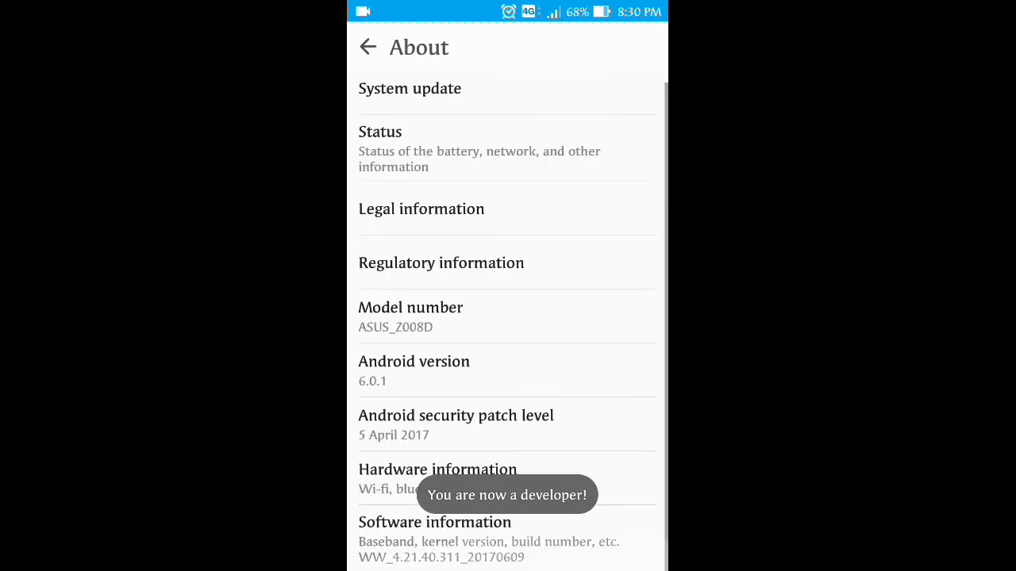
# Step: Verify Developer options now shows in the System section, then return to the app drawer
pyautogui.click(368, 47)
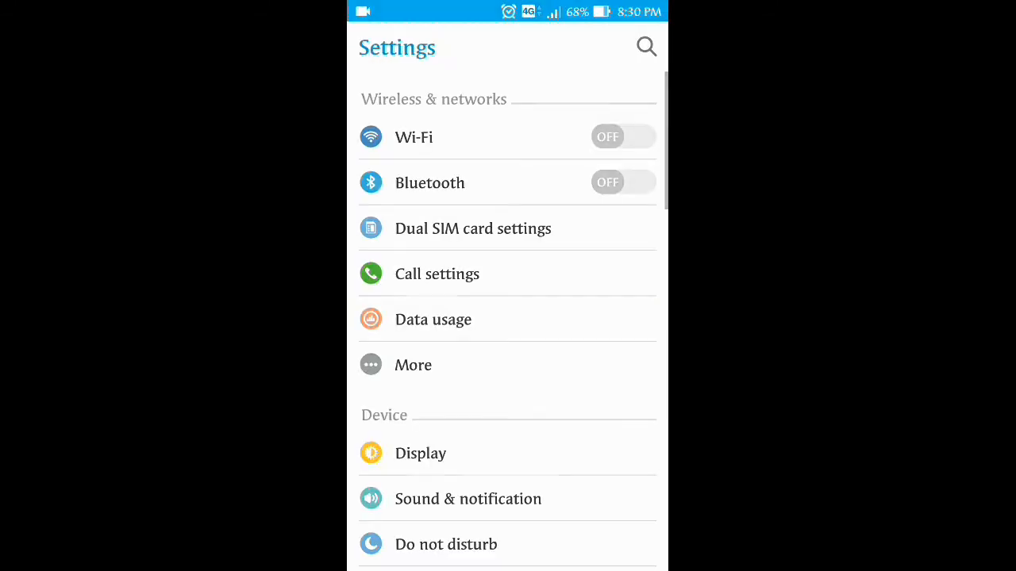
pyautogui.scroll(-3)
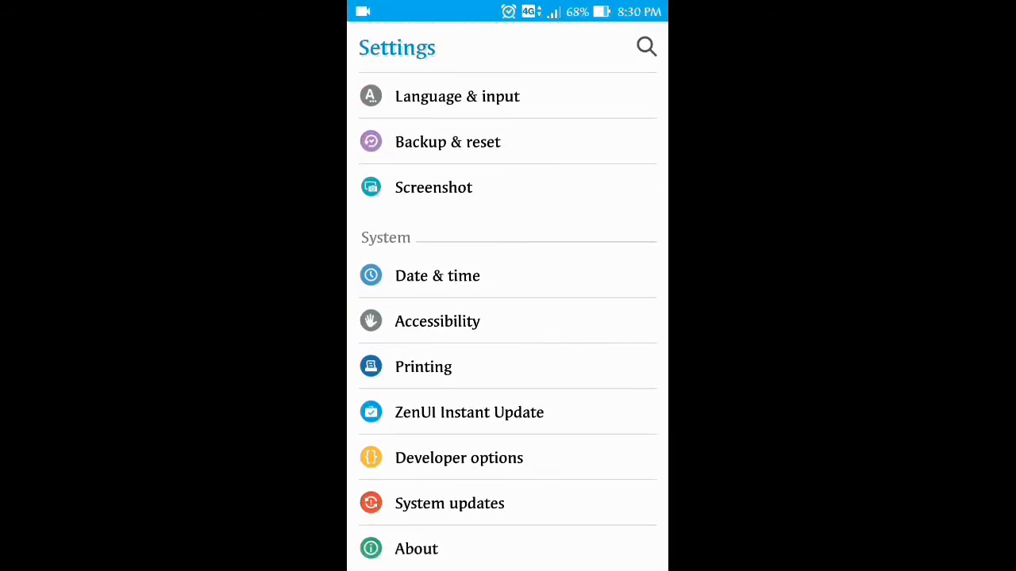
pyautogui.click(459, 457)
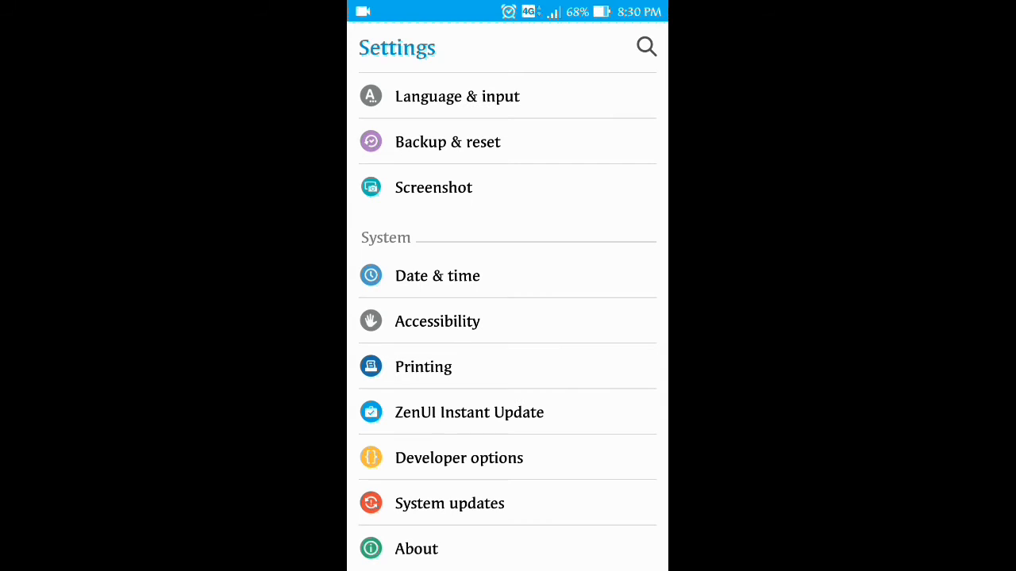
pyautogui.scroll(-3)
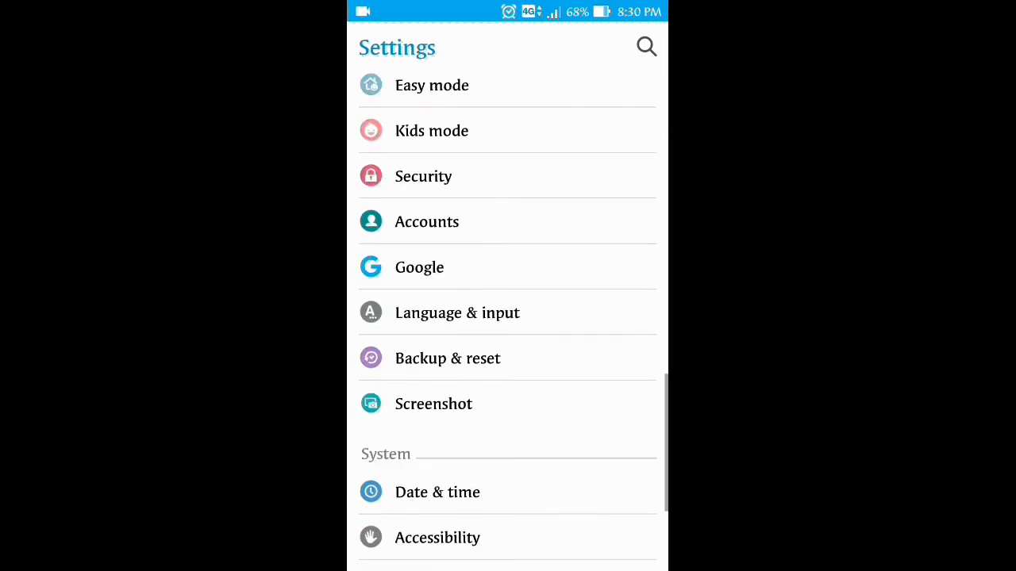
pyautogui.scroll(-3)
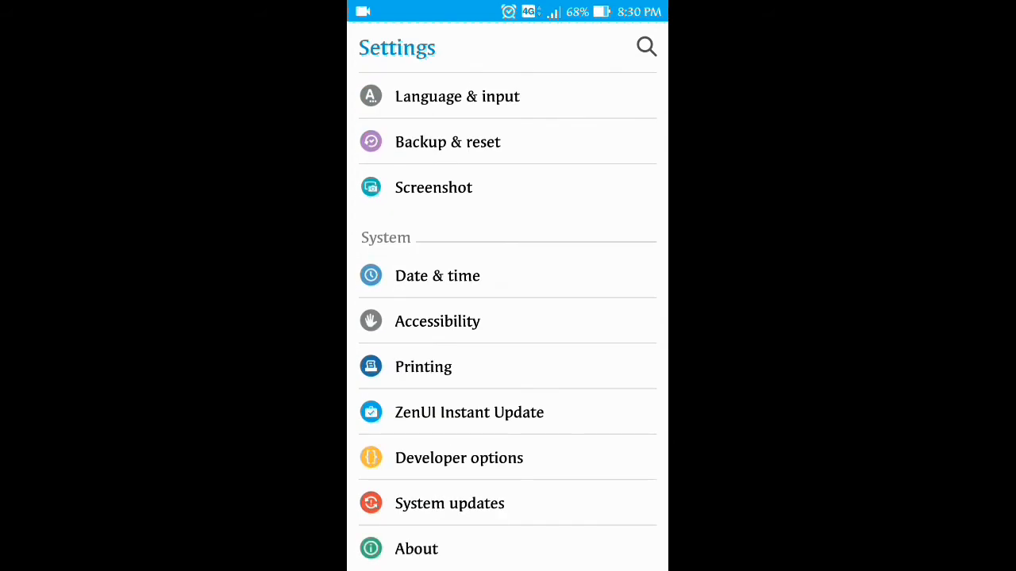
pyautogui.click(449, 503)
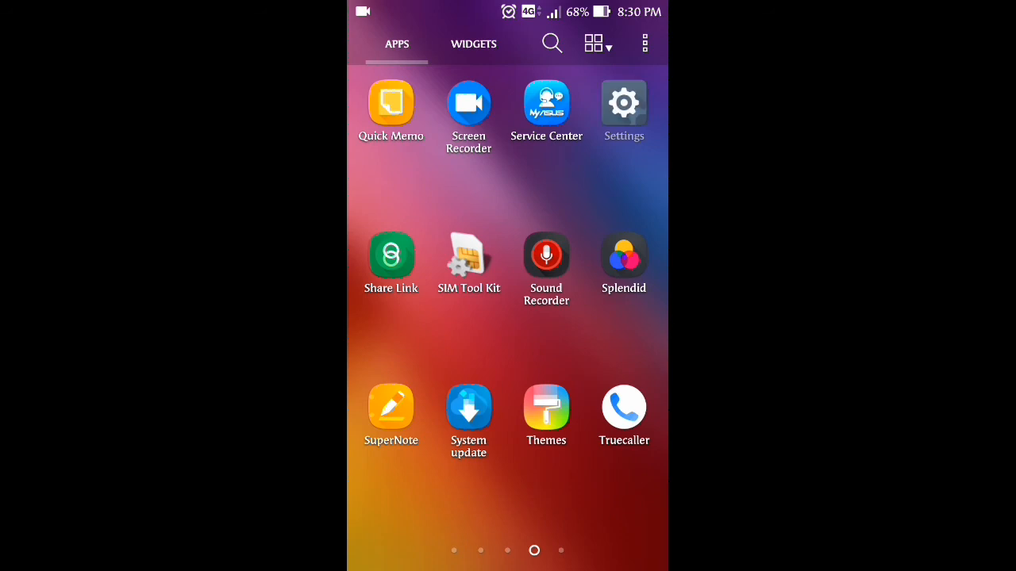
# Step: Clear the Settings app's data via App info > Storage, then confirm Developer options is gone
pyautogui.click(624, 103)
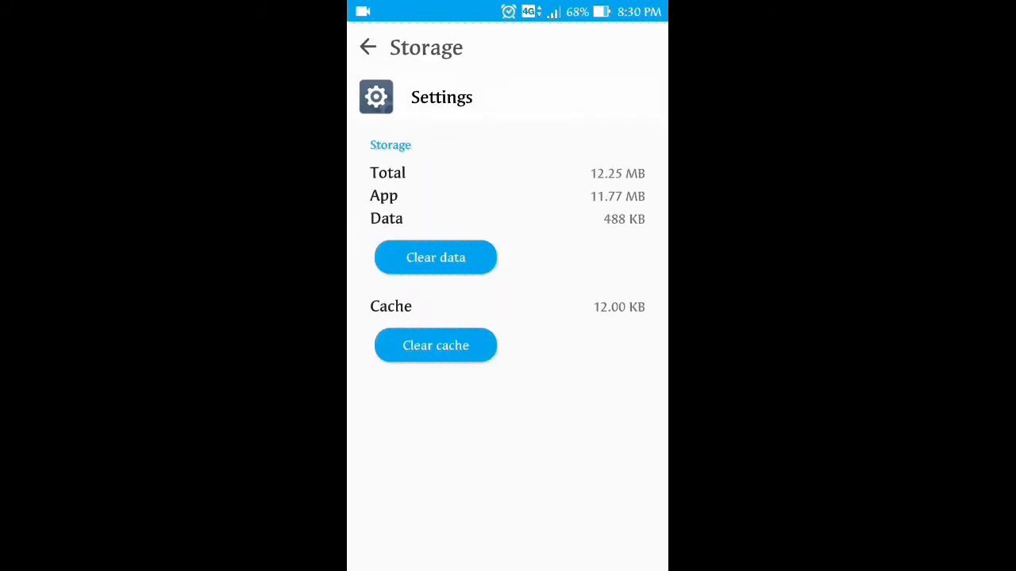
pyautogui.click(435, 257)
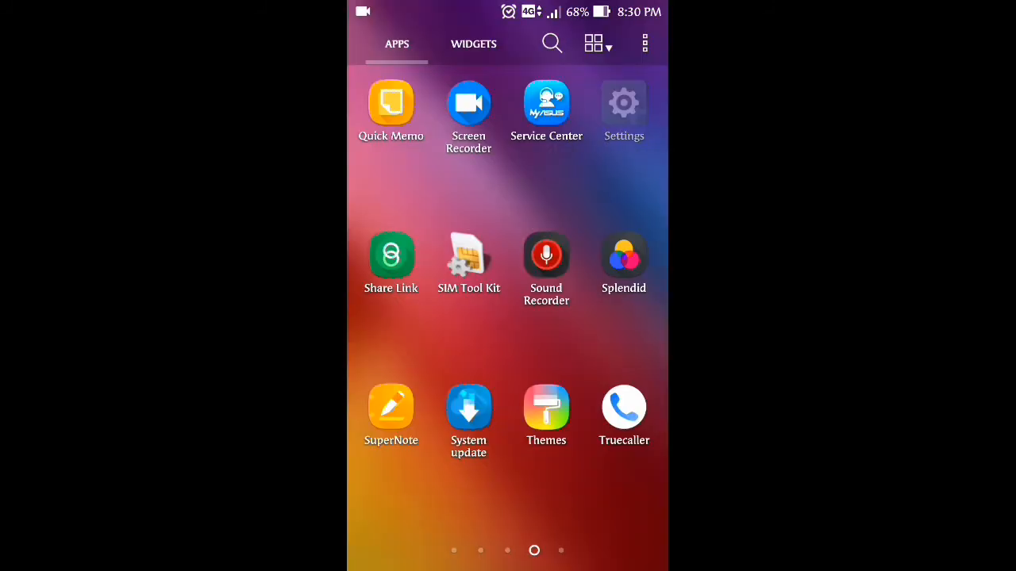
pyautogui.click(623, 104)
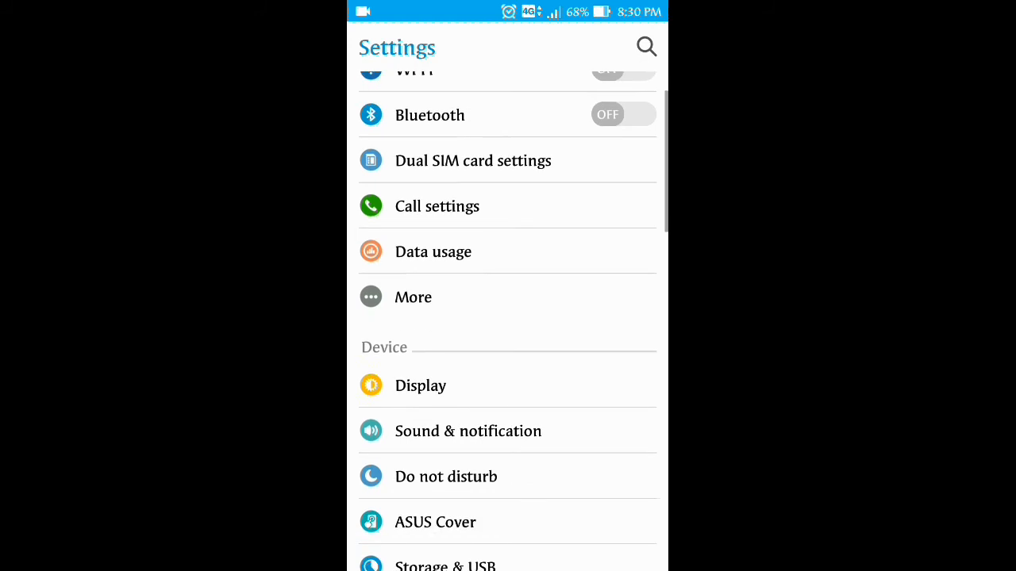
pyautogui.scroll(-3)
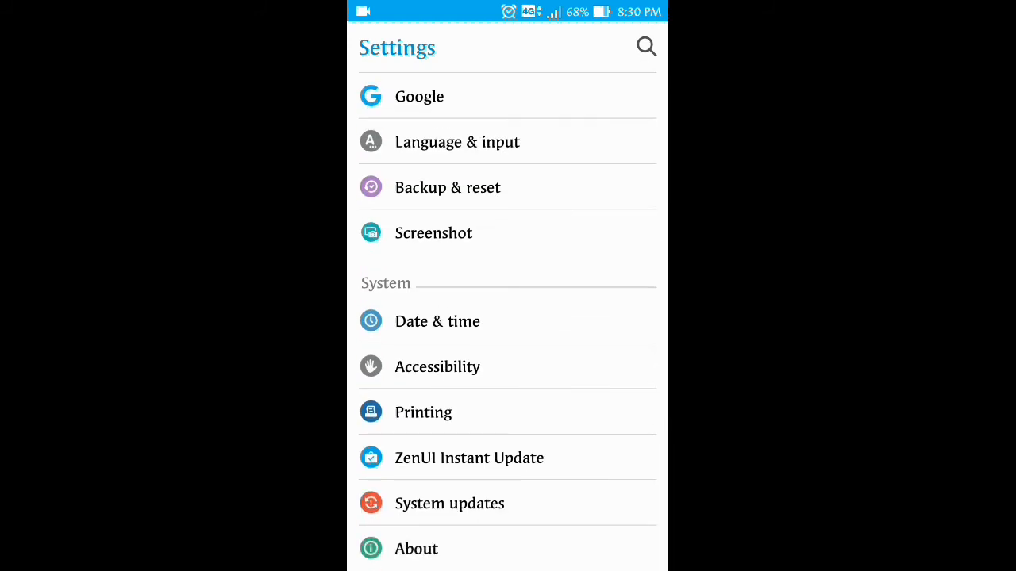